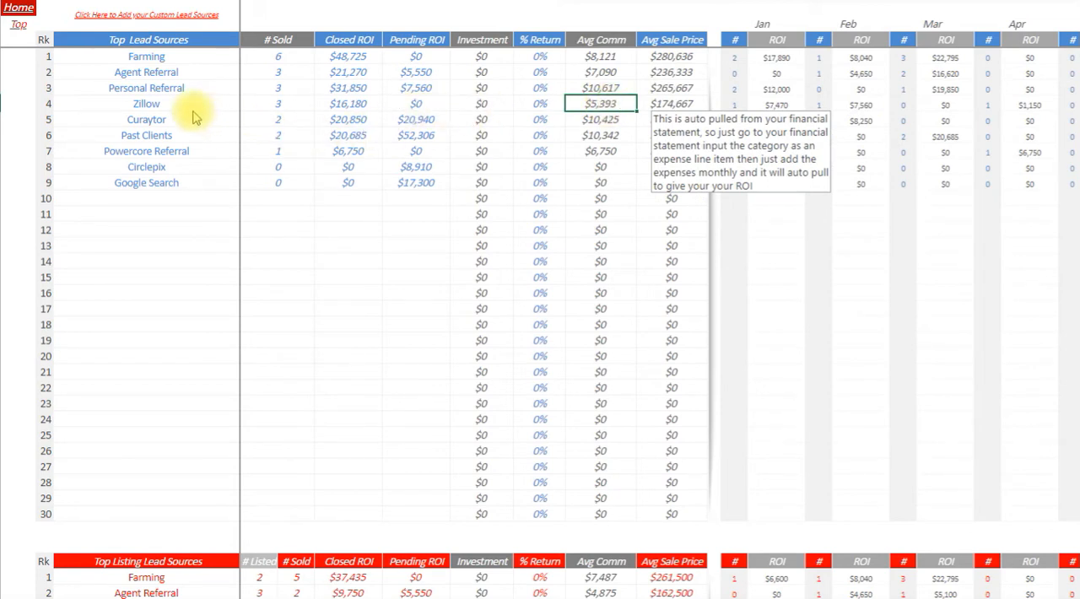
pyautogui.moveTo(189, 91)
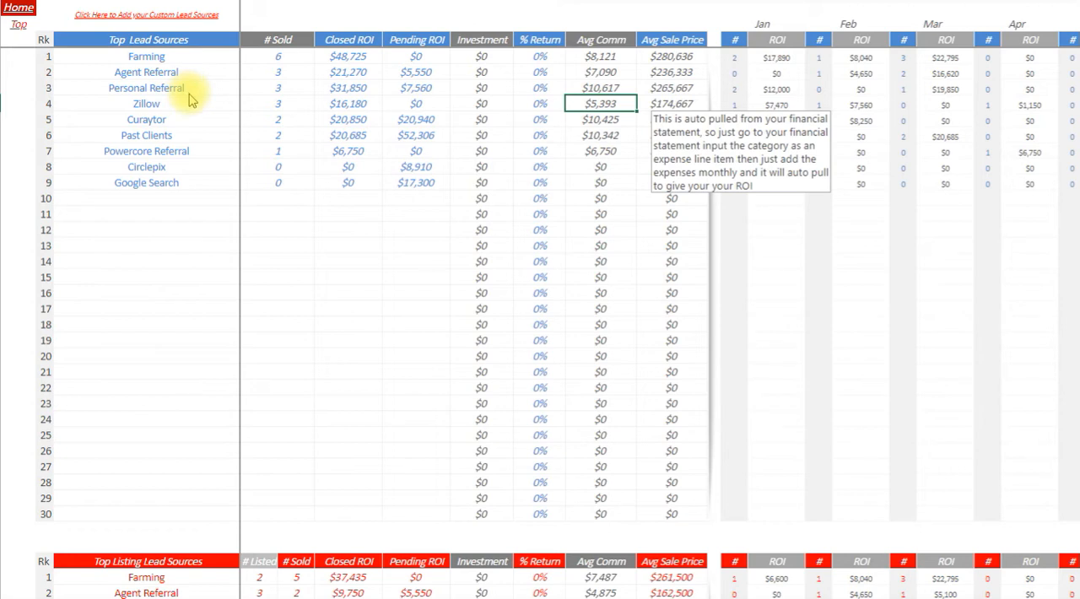
pyautogui.moveTo(456, 126)
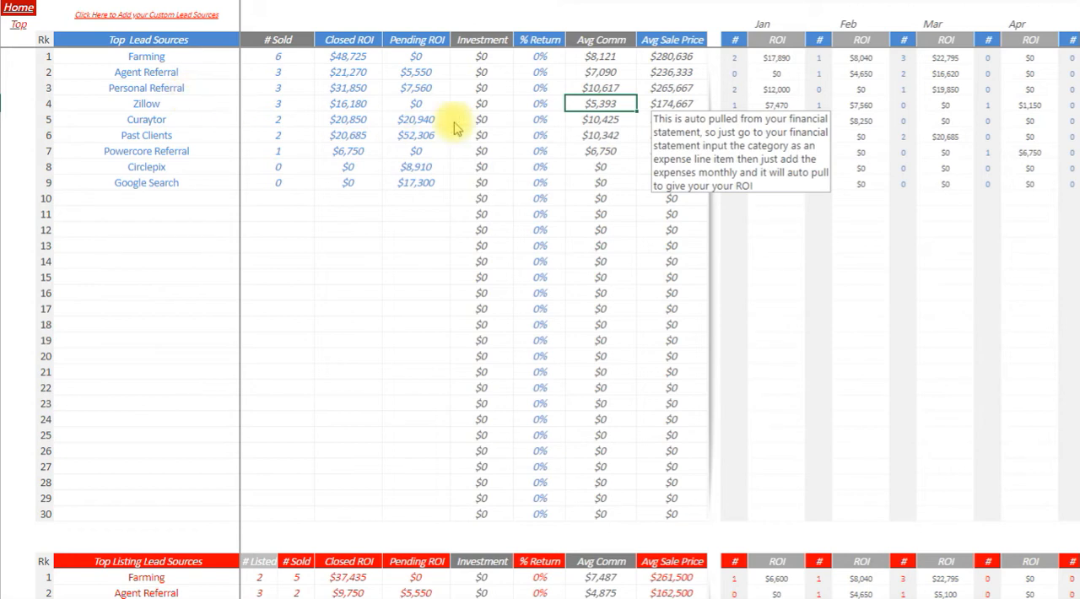
pyautogui.moveTo(816, 67)
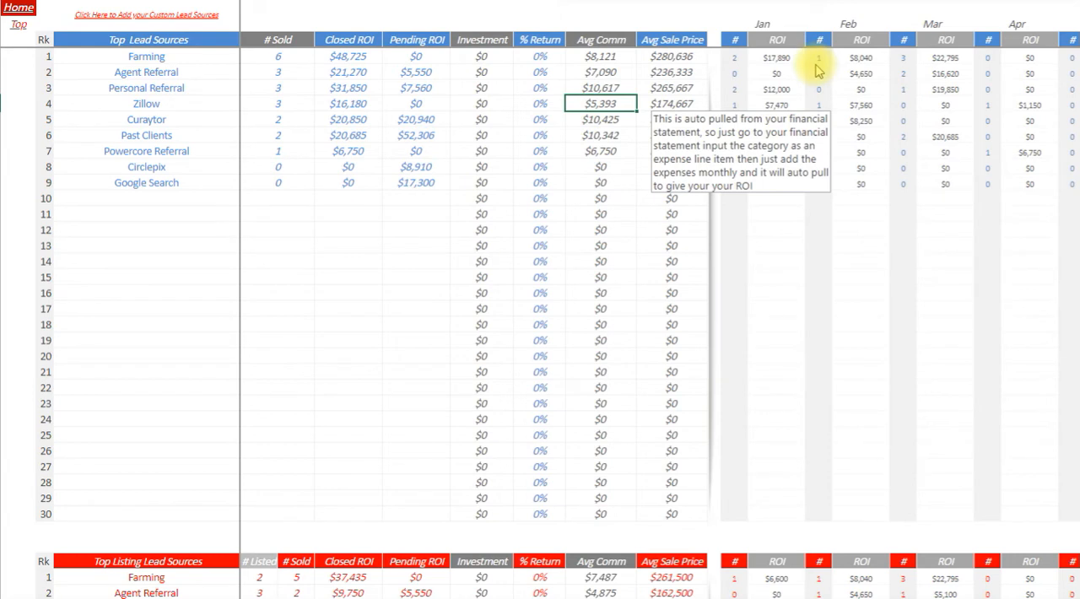
# Dismiss the auto-pull note and review Farming's Jan, Feb and Apr ROI values
pyautogui.click(776, 58)
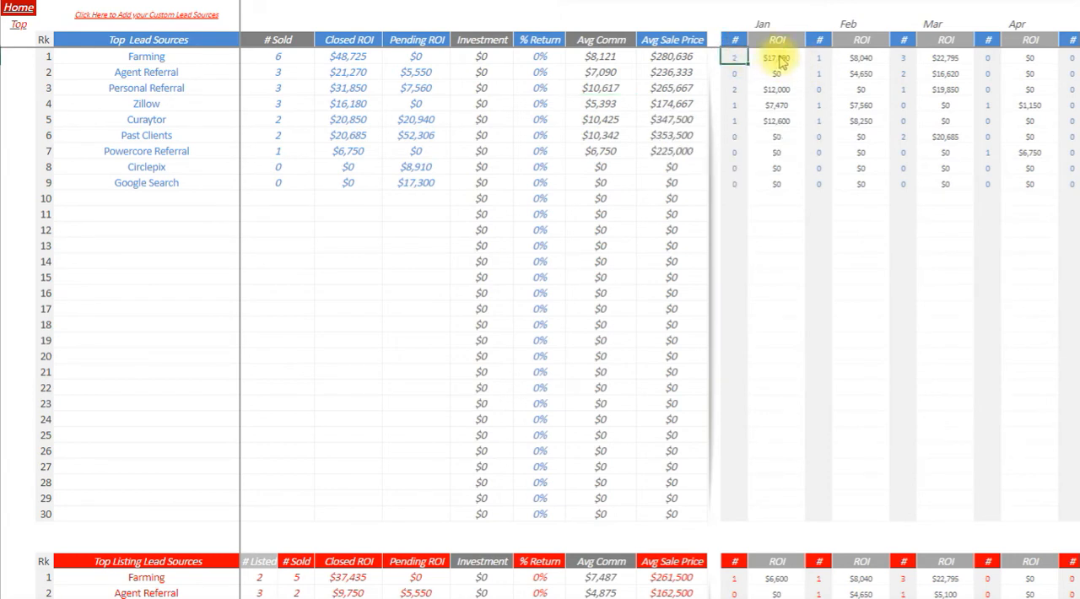
pyautogui.click(860, 57)
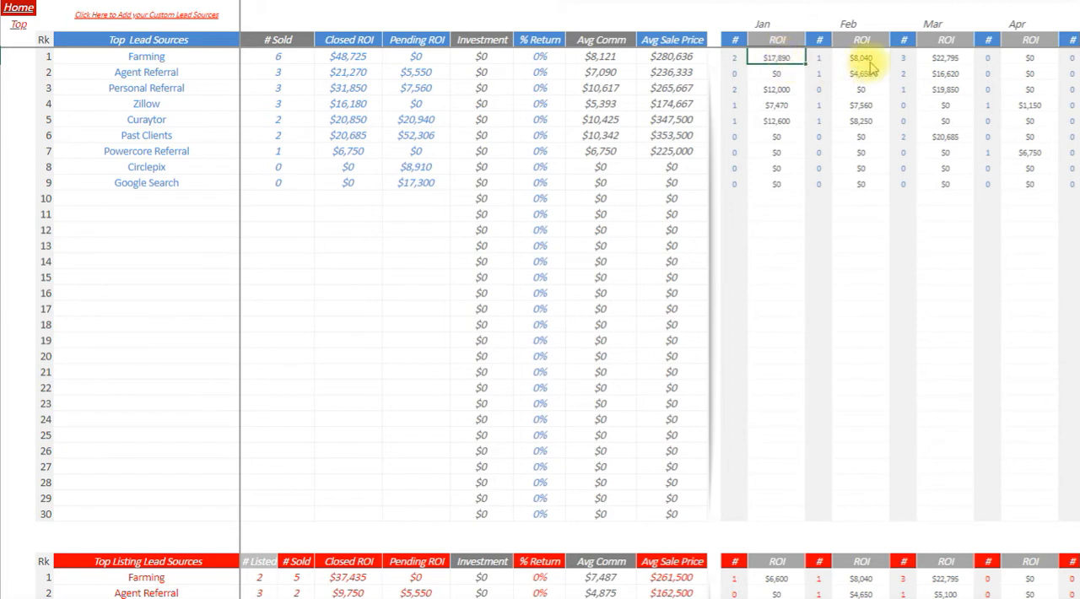
pyautogui.click(1029, 58)
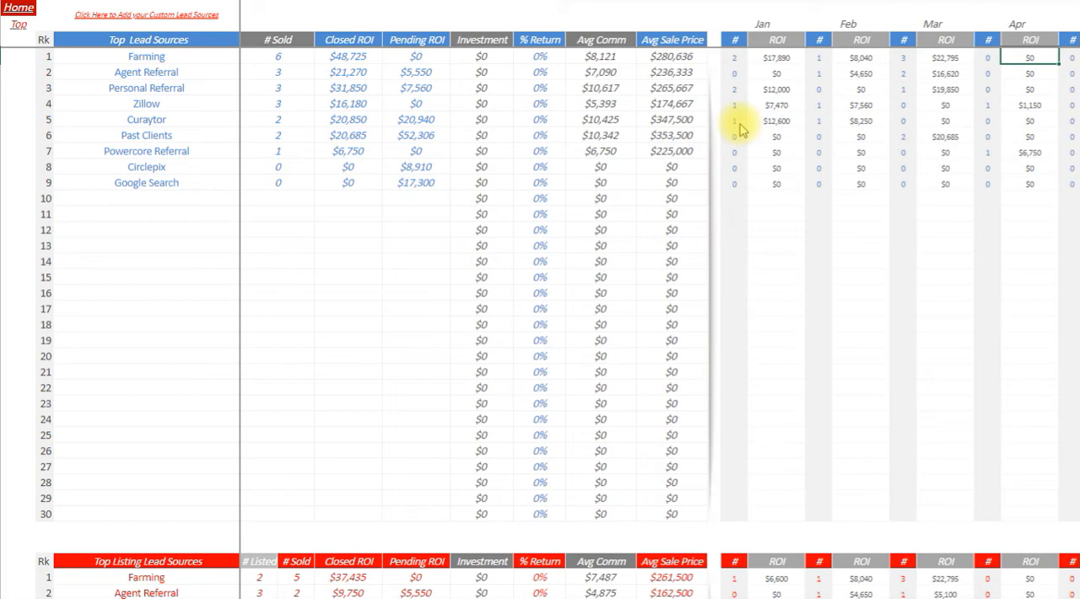
pyautogui.moveTo(189, 80)
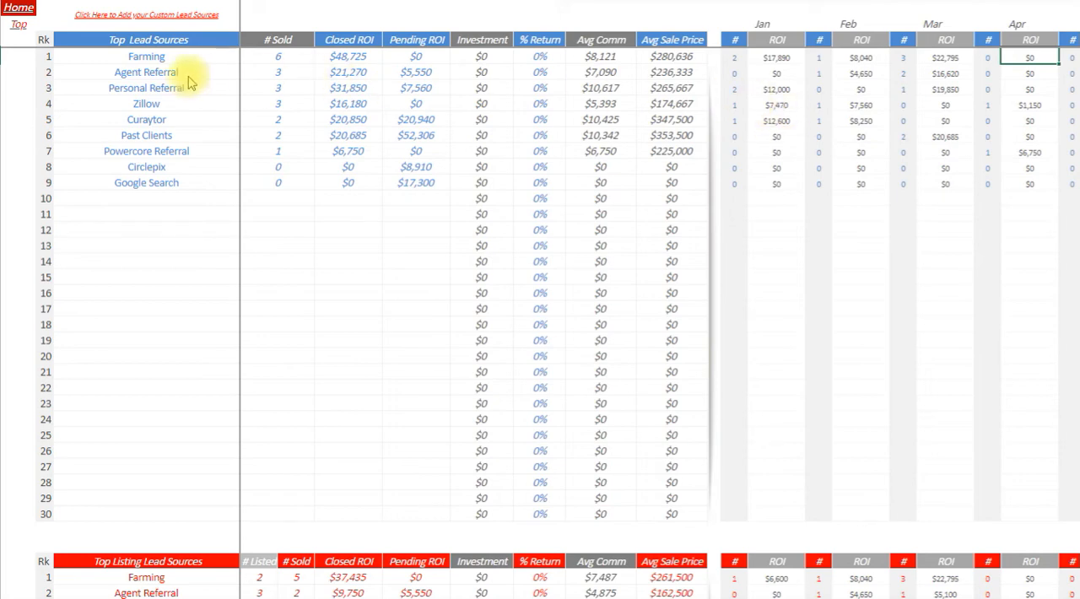
pyautogui.scroll(-3)
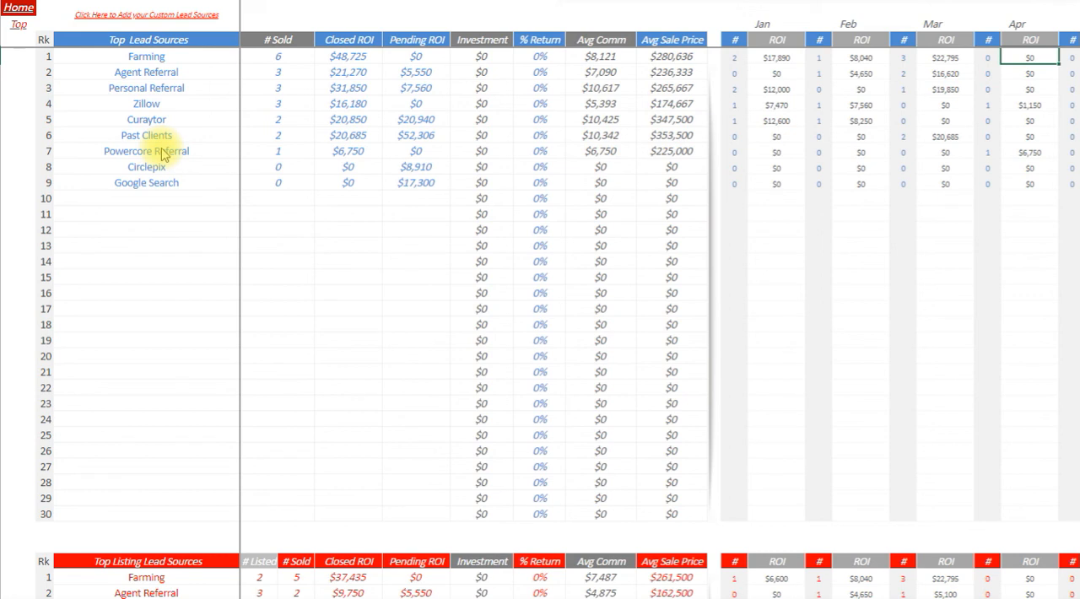
pyautogui.click(145, 57)
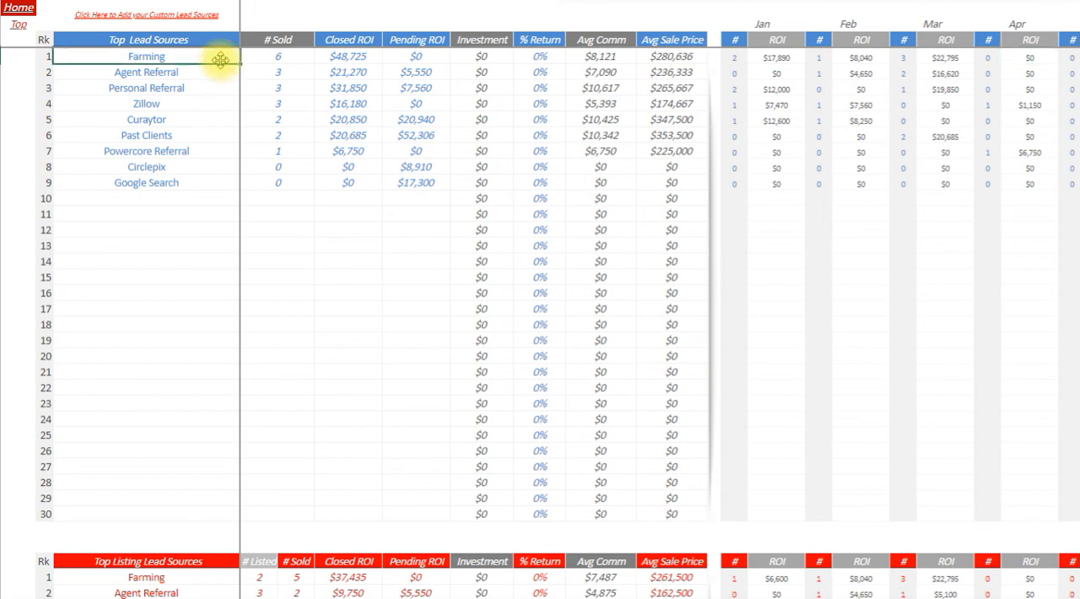